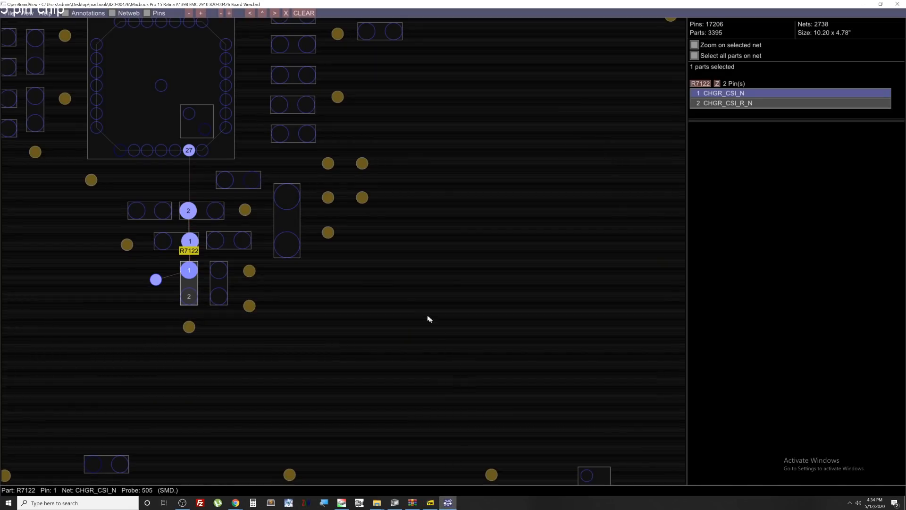
Step: Inspect resistor R7121 and its pin on net CHGR_CSI_P after R7122 on CHGR_CSI_N
{"action": "left_click", "coordinate": [218, 271]}
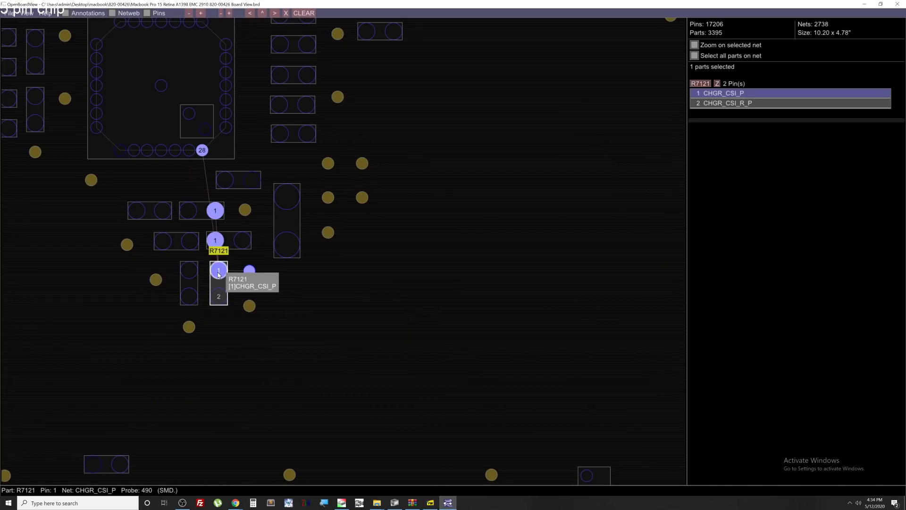
{"action": "mouse_move", "coordinate": [218, 270]}
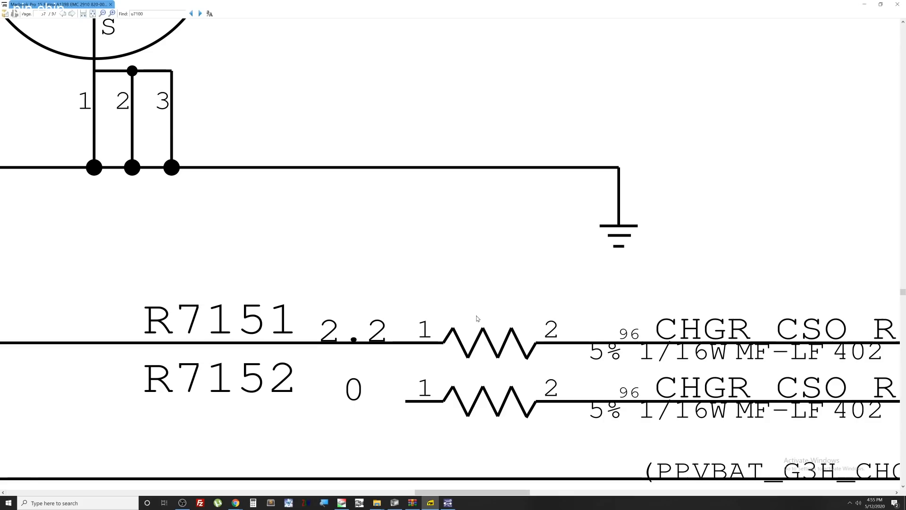
{"action": "mouse_move", "coordinate": [390, 341]}
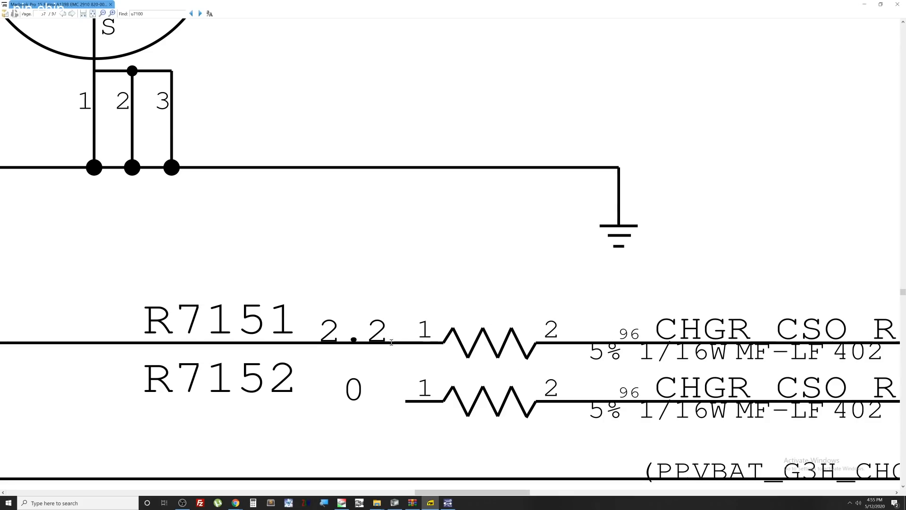
{"action": "mouse_move", "coordinate": [511, 346]}
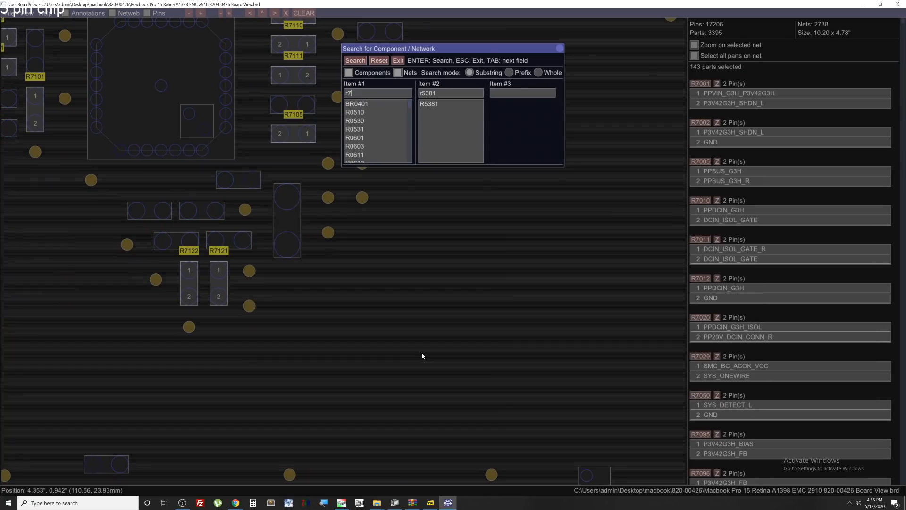
Step: Highlight R7151 via search, then select R7152 to trace its CHGR_CSO_R_N pin
{"action": "left_click", "coordinate": [355, 61]}
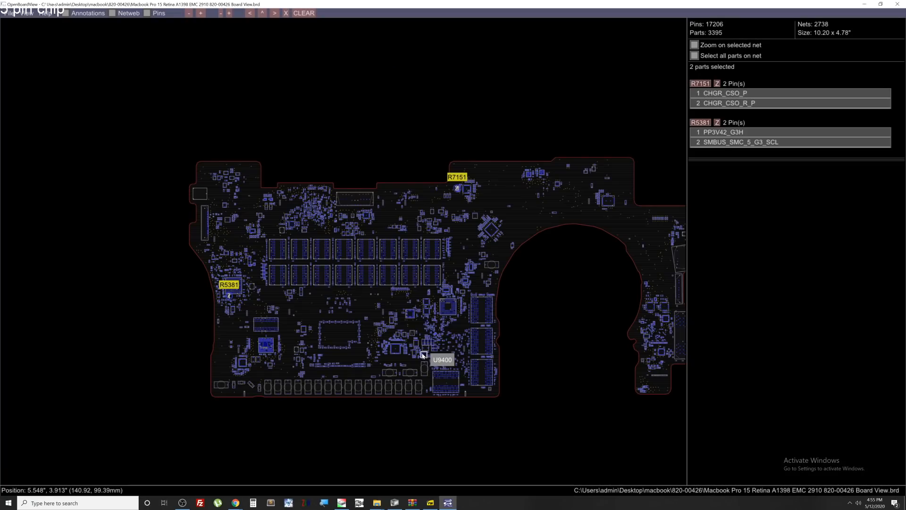
{"action": "mouse_move", "coordinate": [462, 194]}
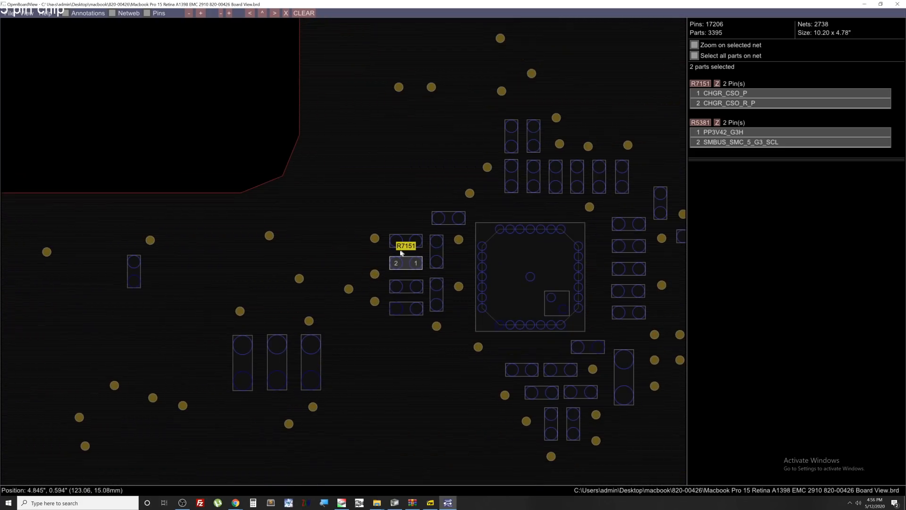
{"action": "left_click", "coordinate": [396, 240]}
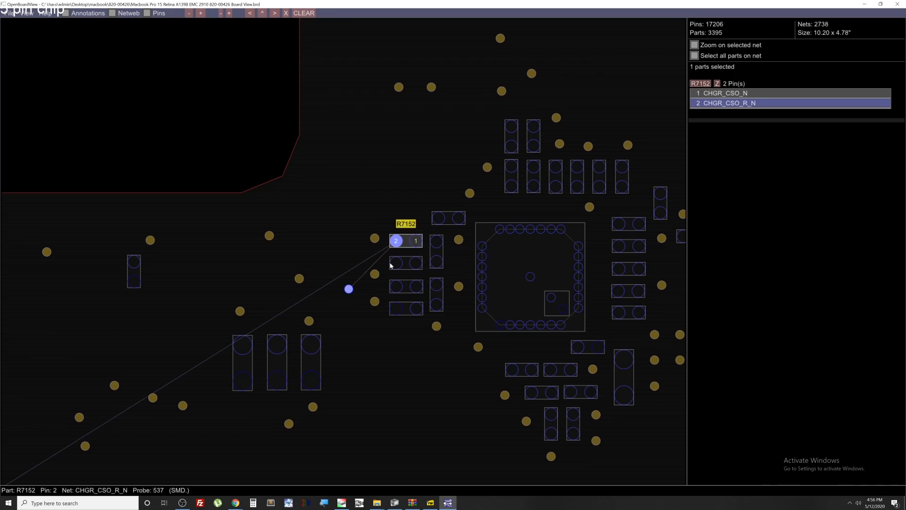